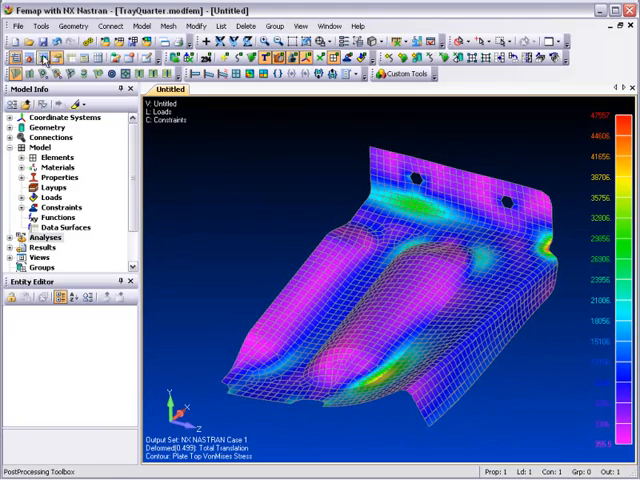
- Review the Picture Save Defaults resolution options in the Views preferences
{"action": "left_click", "coordinate": [16, 26]}
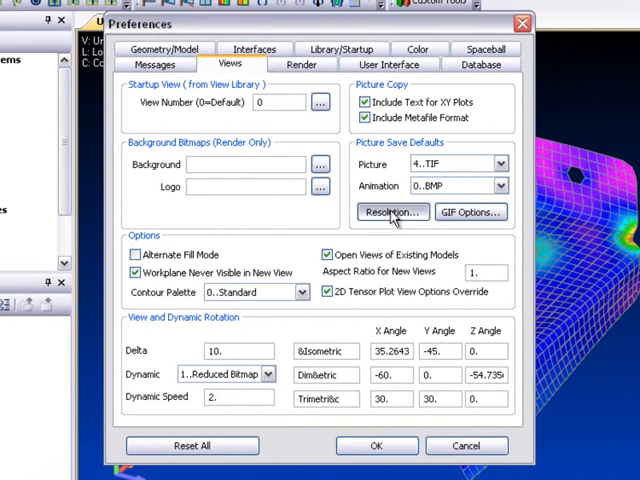
{"action": "left_click", "coordinate": [392, 212]}
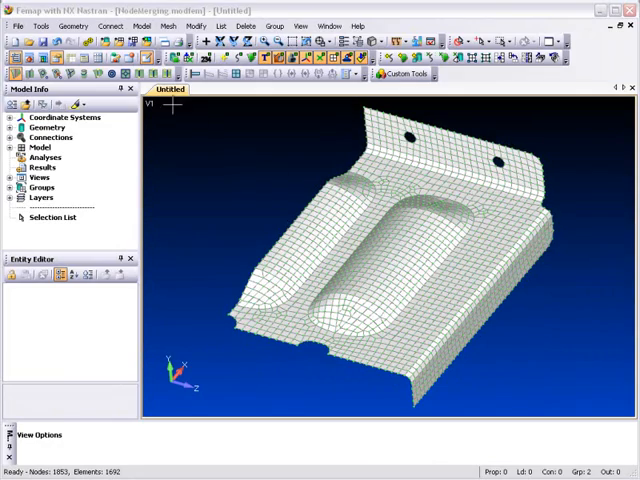
- Check coincident nodes on the plate's raised rim, preview the candidates, then merge them
{"action": "left_click", "coordinate": [40, 24]}
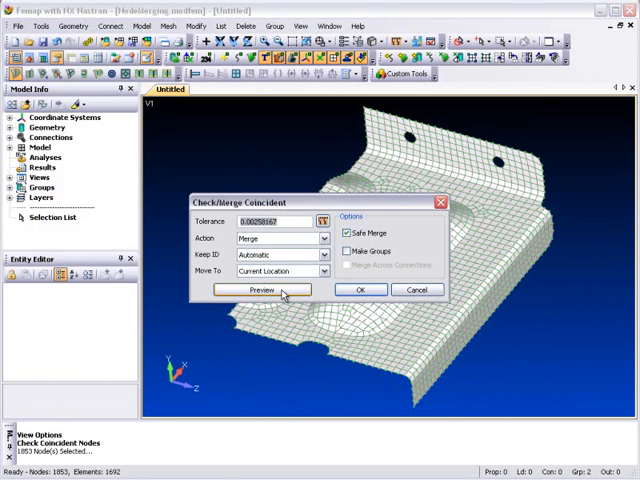
{"action": "left_click", "coordinate": [262, 290]}
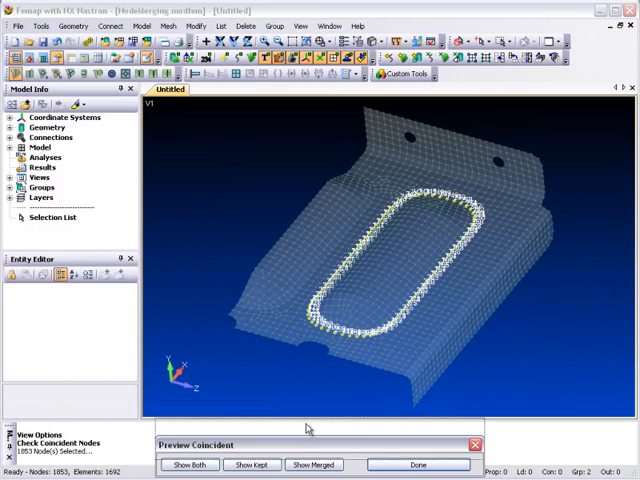
{"action": "left_click", "coordinate": [314, 416]}
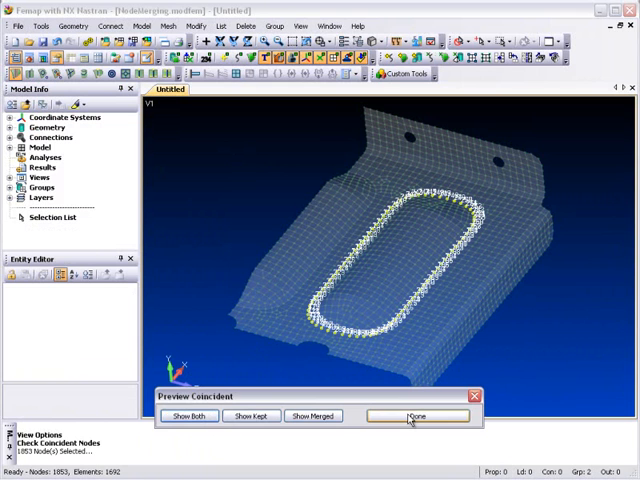
{"action": "left_click", "coordinate": [416, 416]}
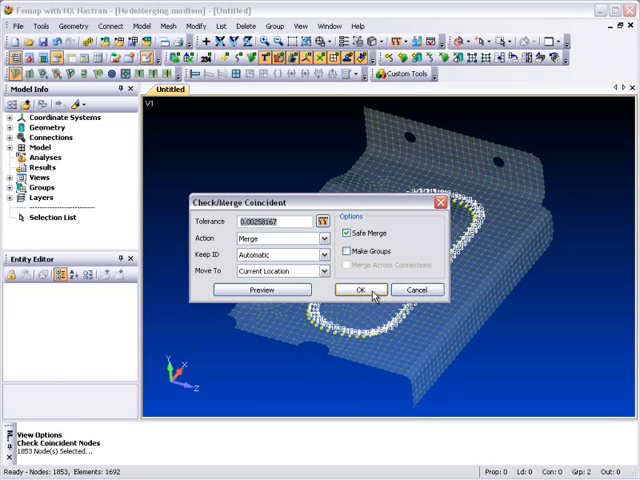
{"action": "left_click", "coordinate": [360, 290]}
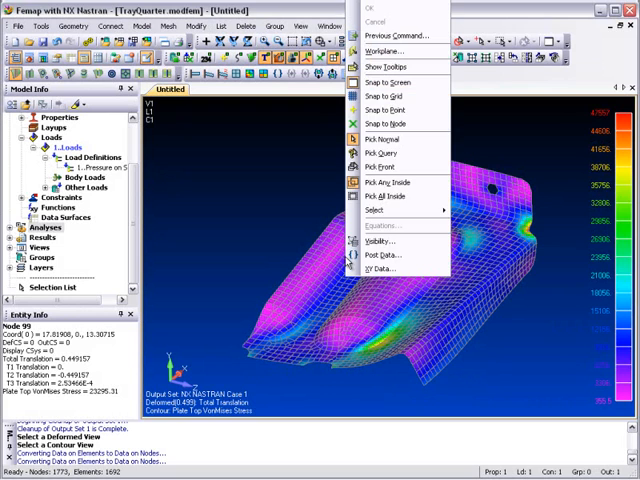
- Pick a node on the contoured plate and measure the distance between selected locations
{"action": "left_click", "coordinate": [380, 122]}
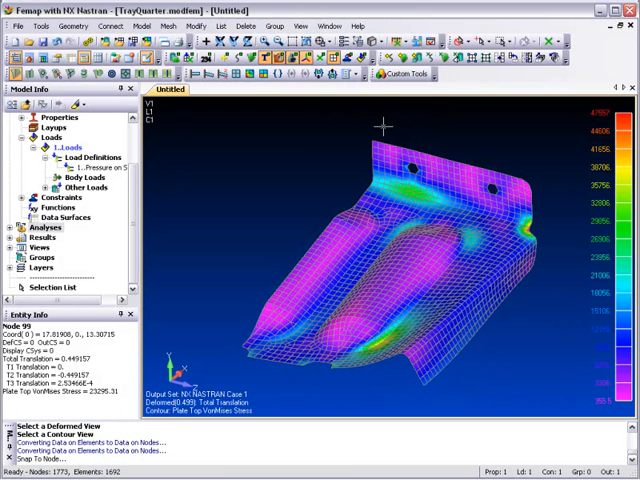
{"action": "left_click", "coordinate": [40, 26]}
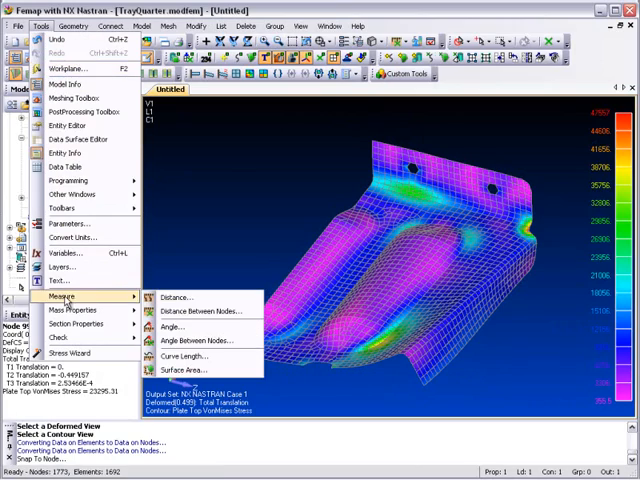
{"action": "left_click", "coordinate": [204, 312]}
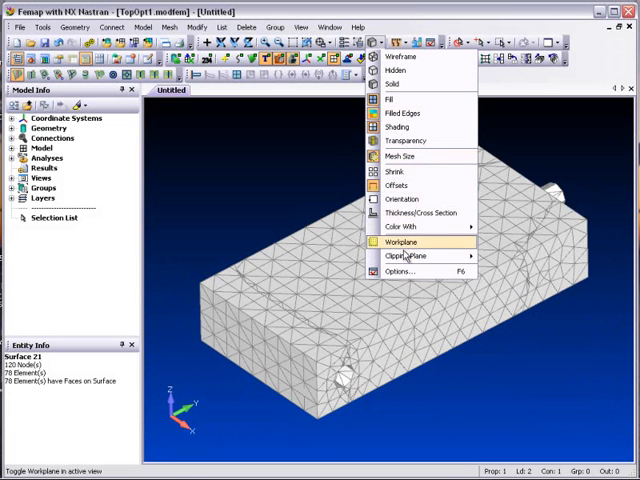
- Define a clipping plane through the tetrahedral block and turn clipping on
{"action": "left_click", "coordinate": [406, 256]}
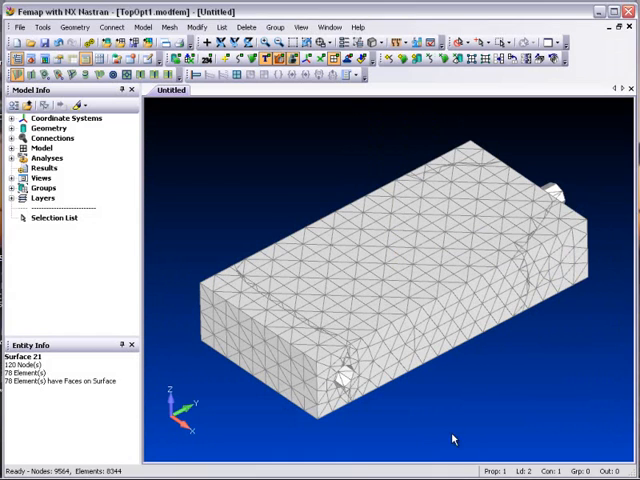
{"action": "left_click", "coordinate": [378, 44]}
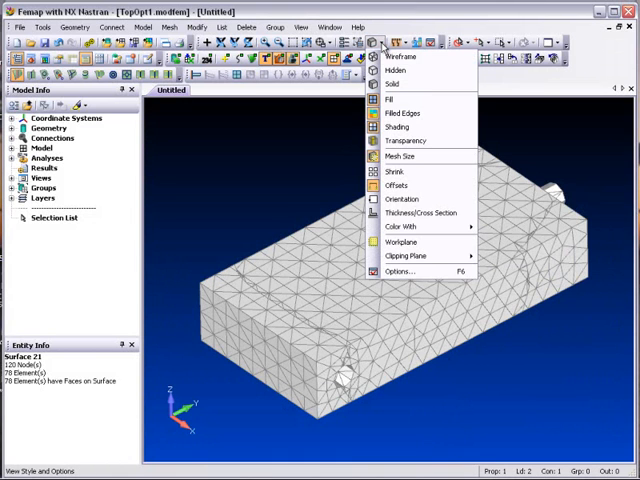
{"action": "mouse_move", "coordinate": [406, 256]}
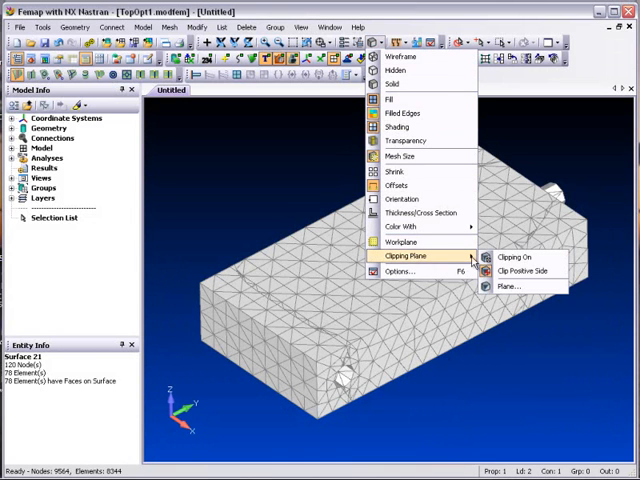
{"action": "left_click", "coordinate": [512, 256]}
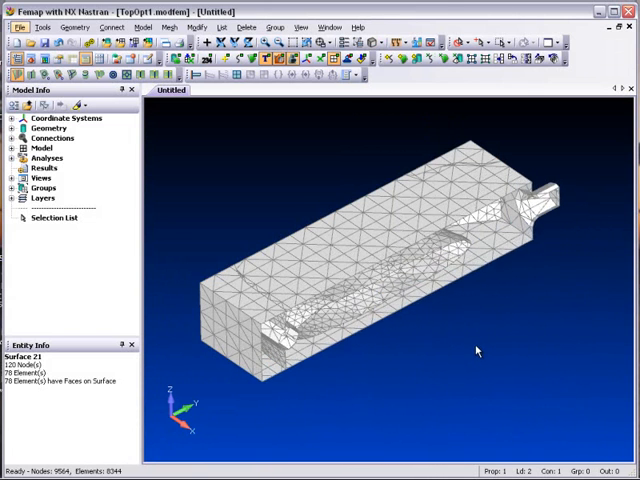
{"action": "left_click", "coordinate": [378, 40]}
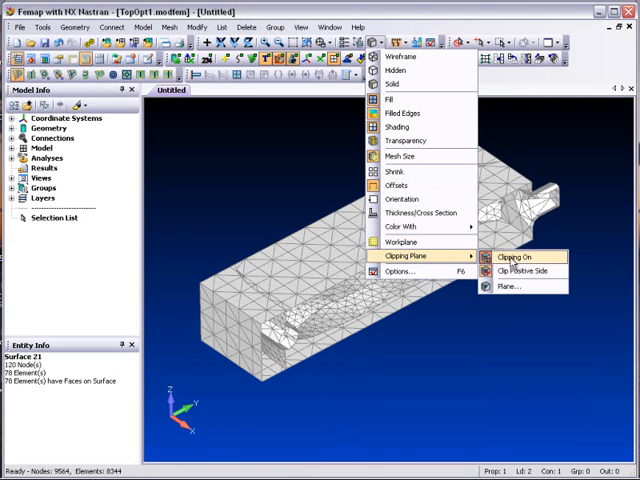
- Toggle clipping and switch to clipping the positive side to expose the interior mesh
{"action": "left_click", "coordinate": [512, 256]}
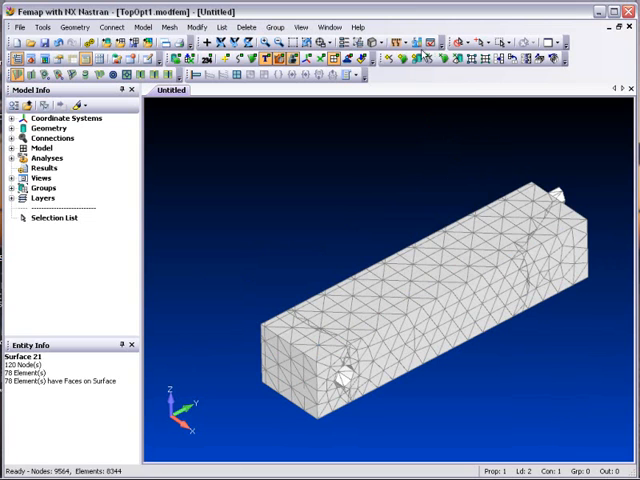
{"action": "left_click", "coordinate": [372, 56]}
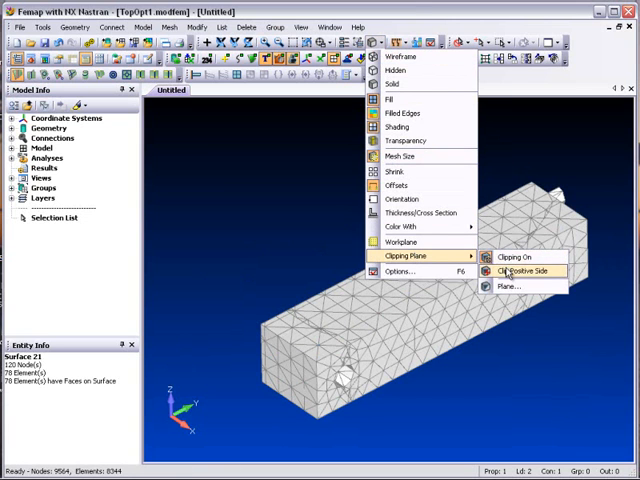
{"action": "left_click", "coordinate": [516, 256]}
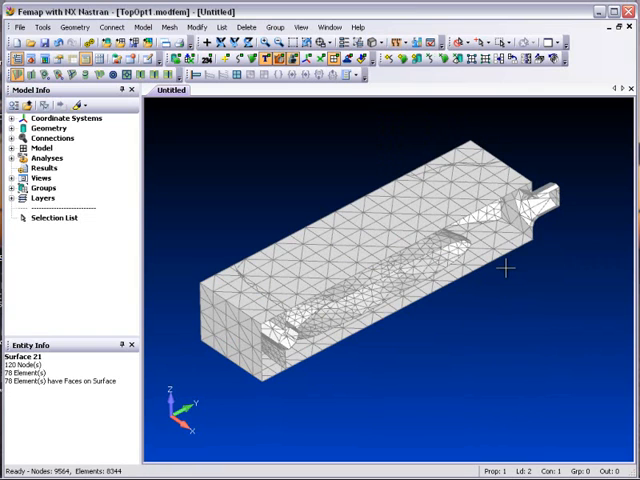